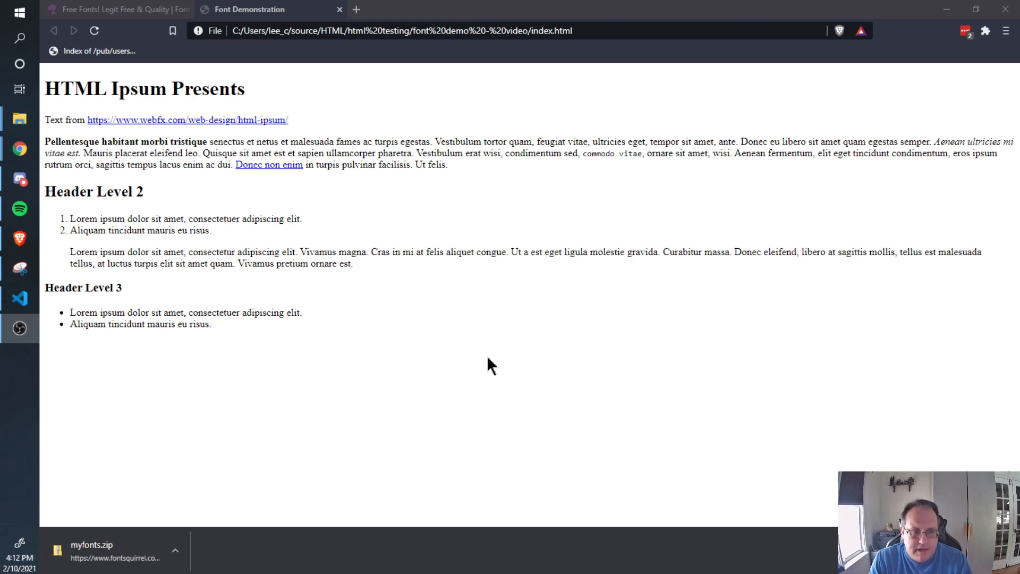
pyautogui.moveTo(710, 325)
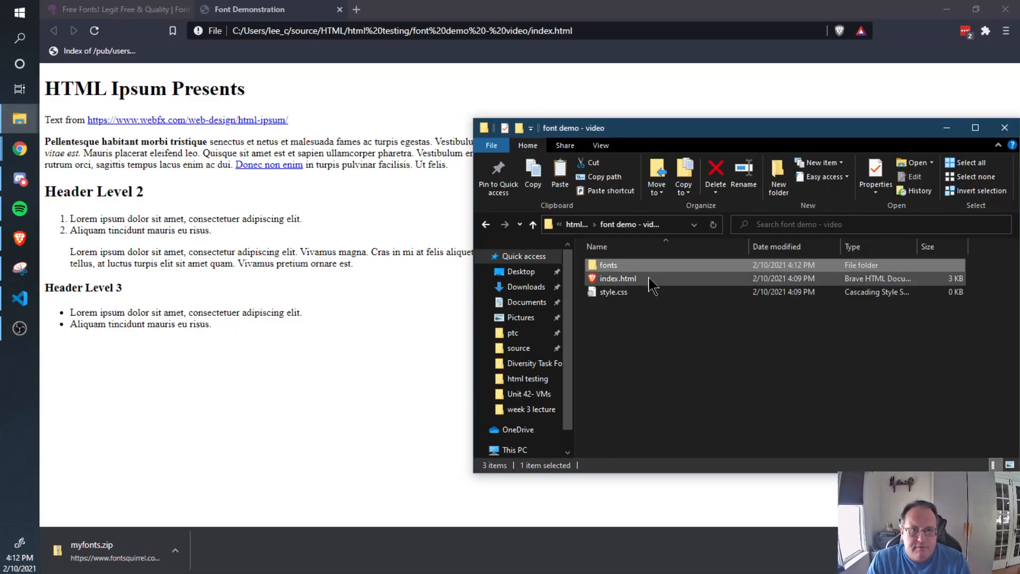
# Open the font demo project's fonts folder showing Parisish.ttf and RaconteurNF.ttf
pyautogui.doubleClick(609, 265)
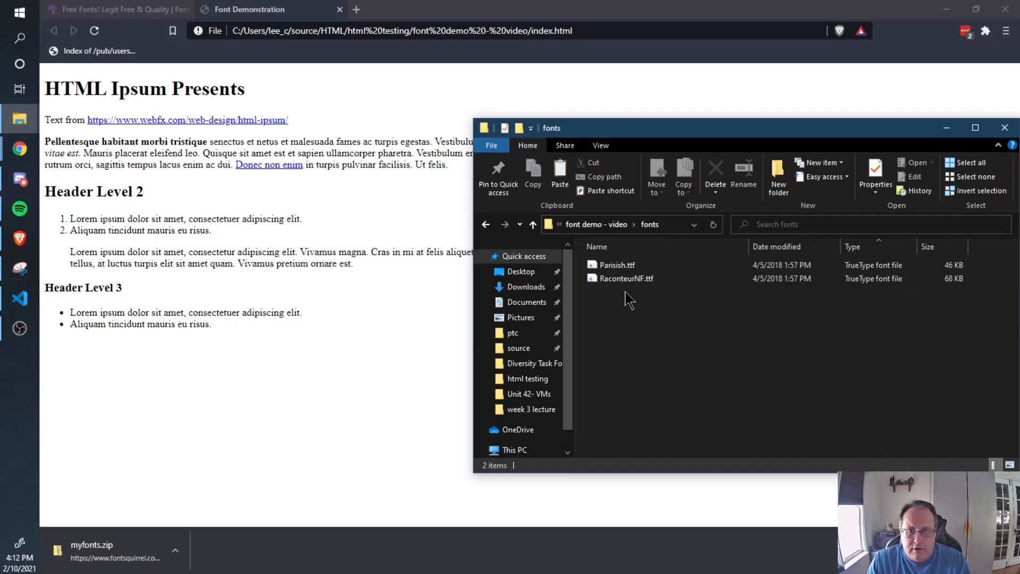
pyautogui.moveTo(625, 279)
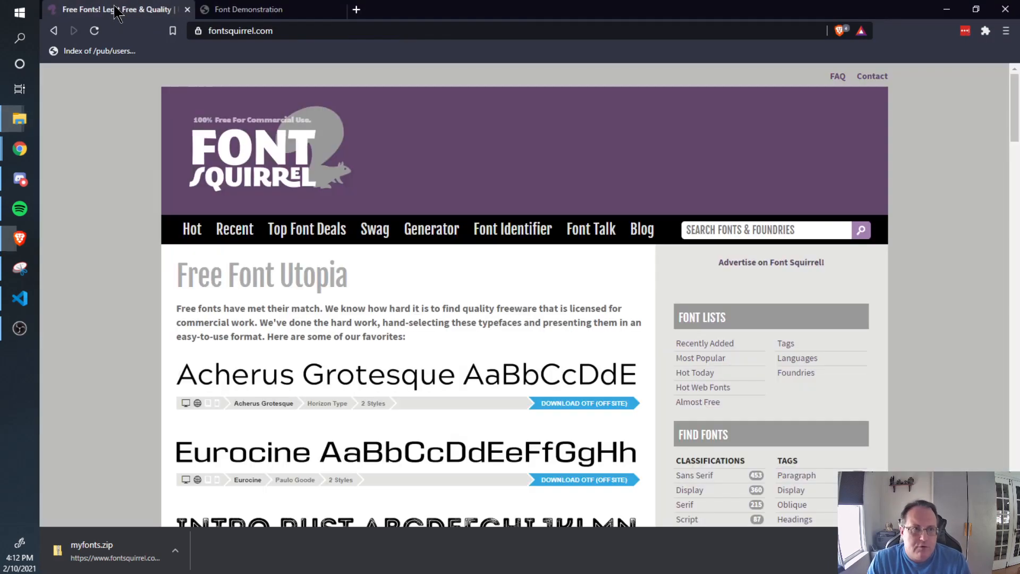
# Switch to the Font Squirrel tab and go to its Webfont Generator page
pyautogui.click(293, 31)
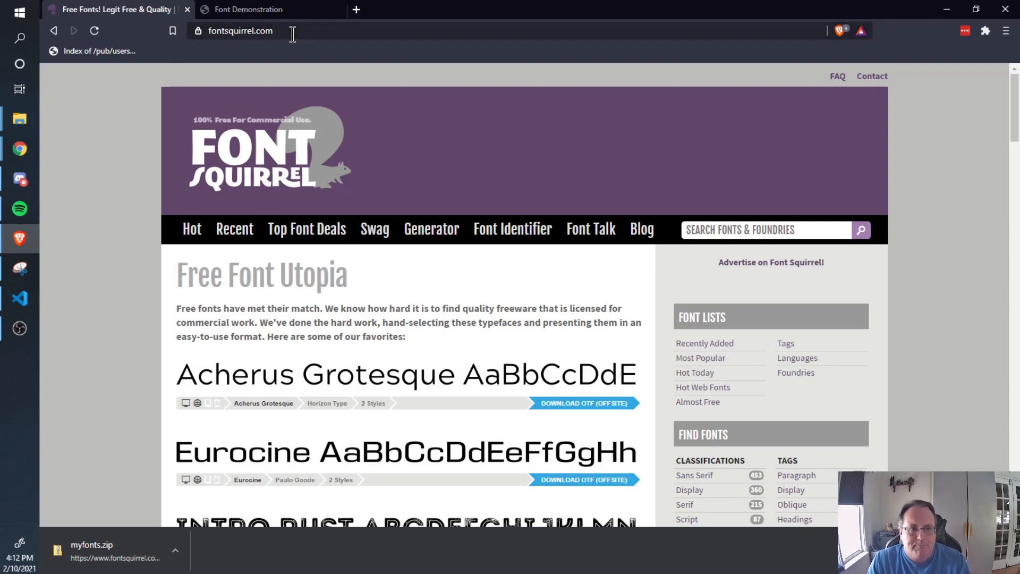
pyautogui.scroll(-3)
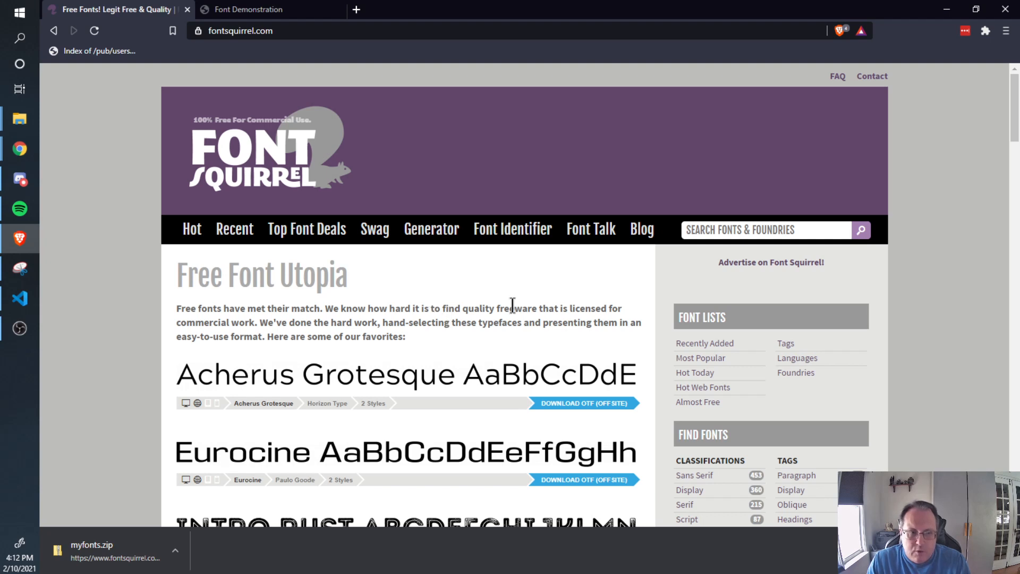
pyautogui.moveTo(431, 229)
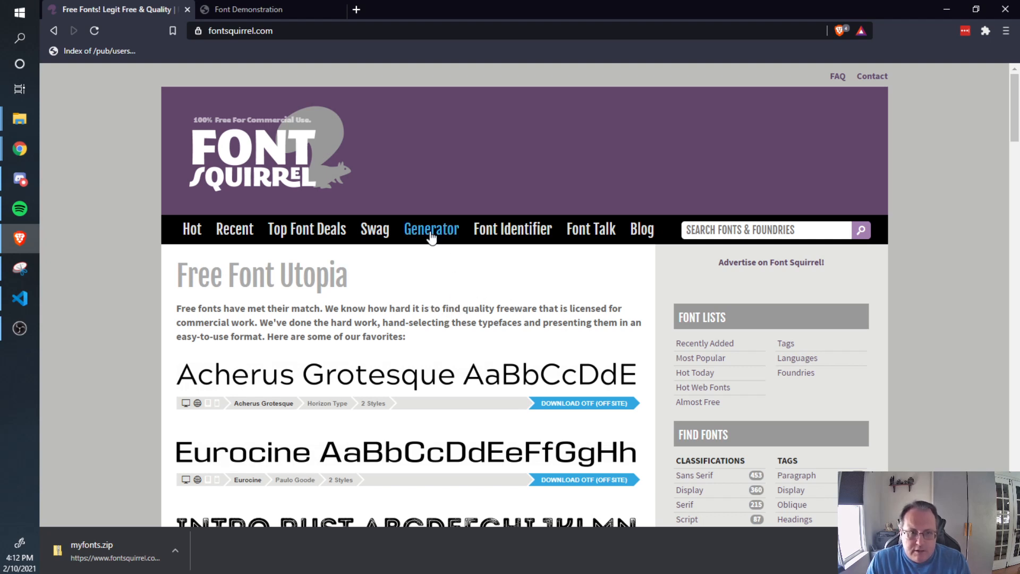
pyautogui.click(431, 228)
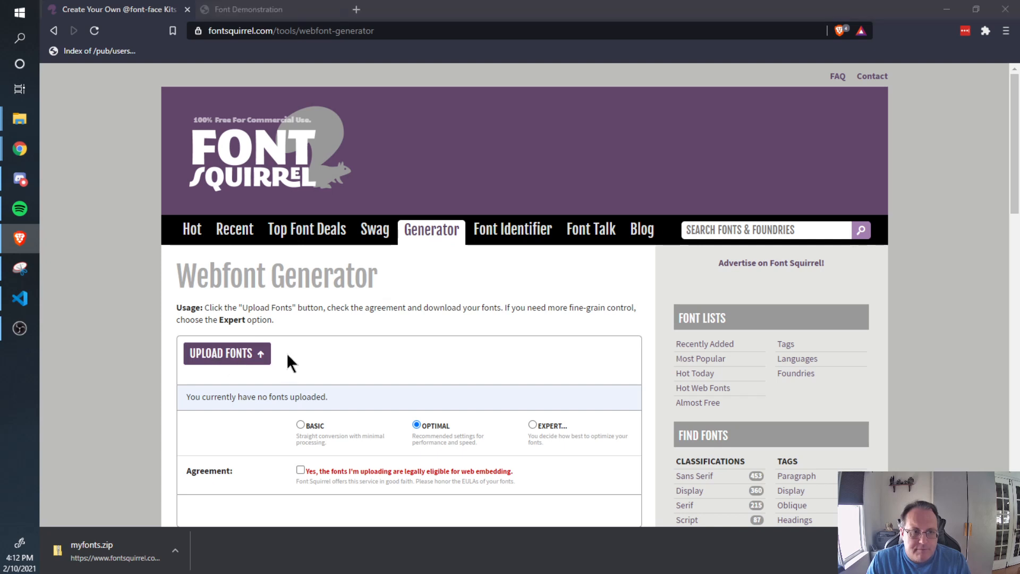
# Upload RaconteurNF.ttf from source > HTML > html testing > font demo - video > fonts
pyautogui.click(226, 352)
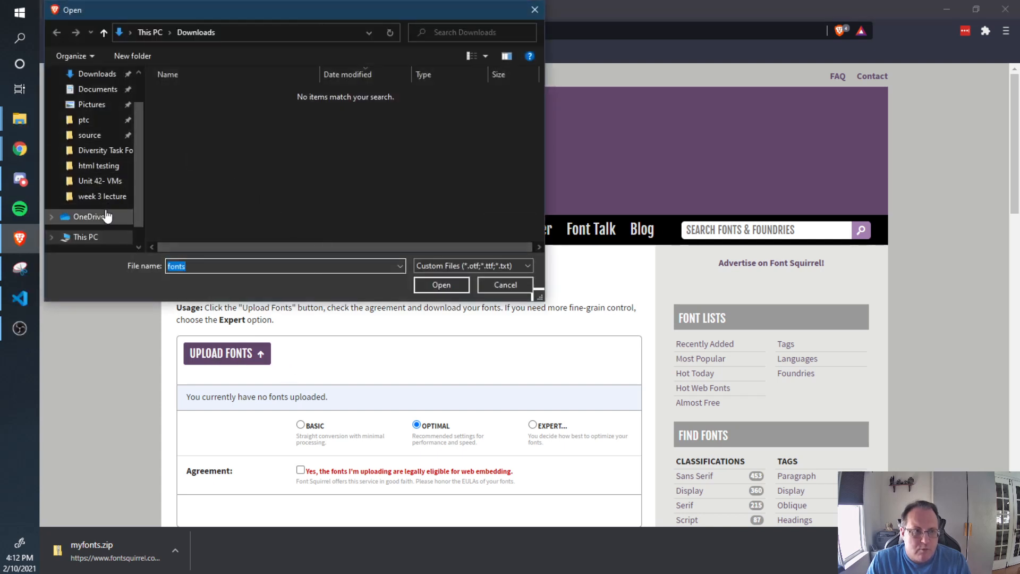
pyautogui.click(89, 135)
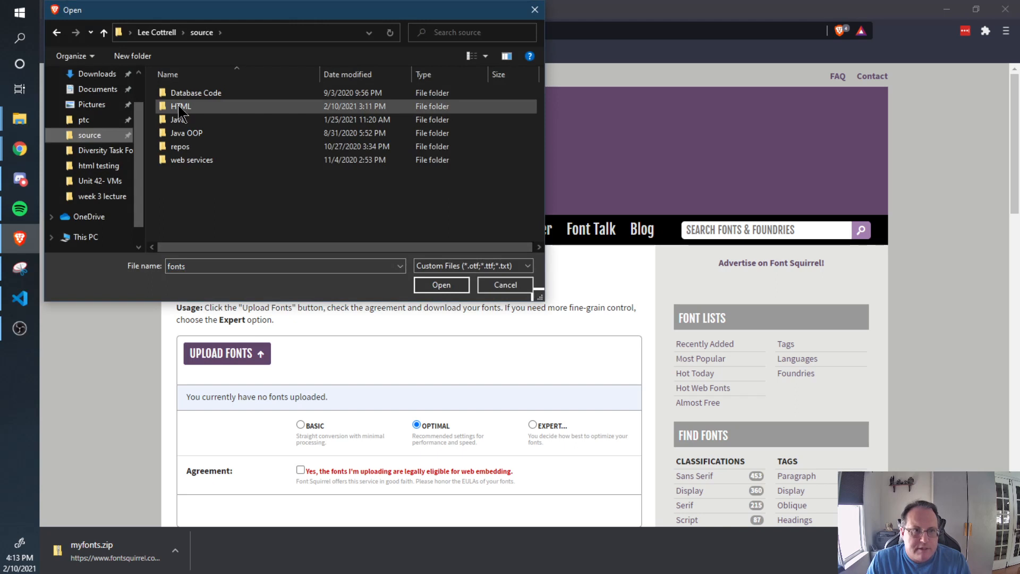
pyautogui.doubleClick(181, 106)
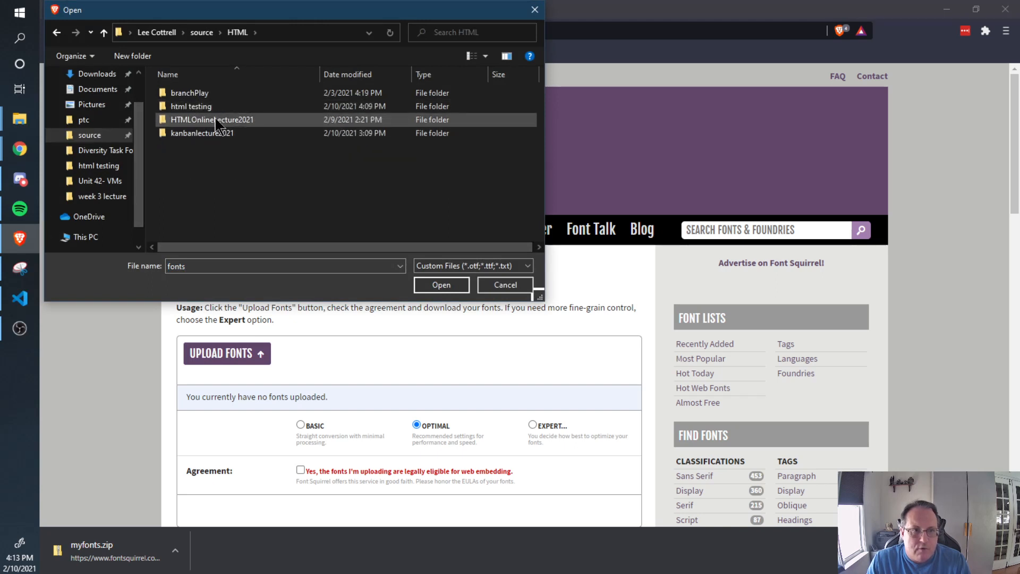
pyautogui.doubleClick(211, 119)
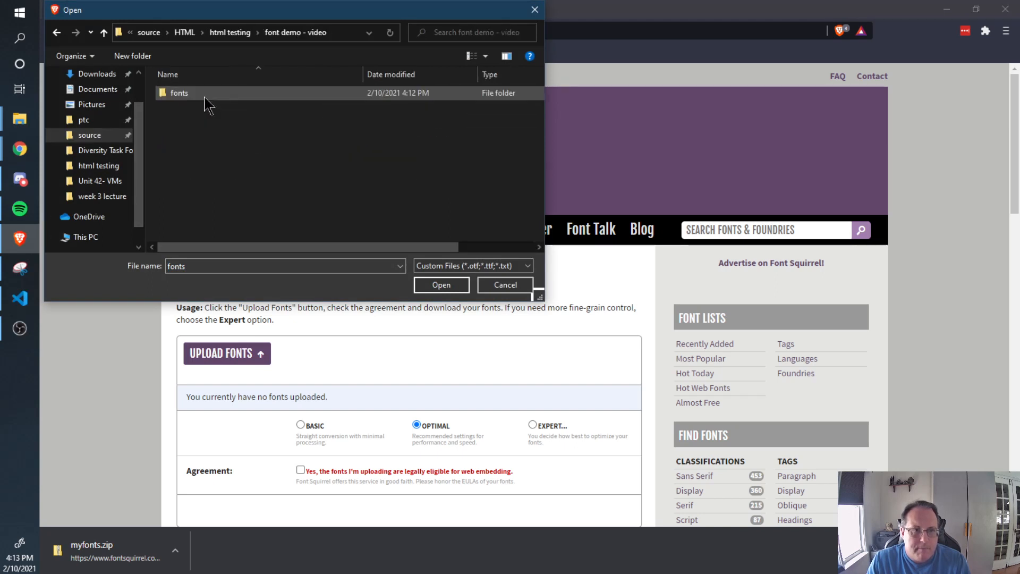
pyautogui.doubleClick(179, 93)
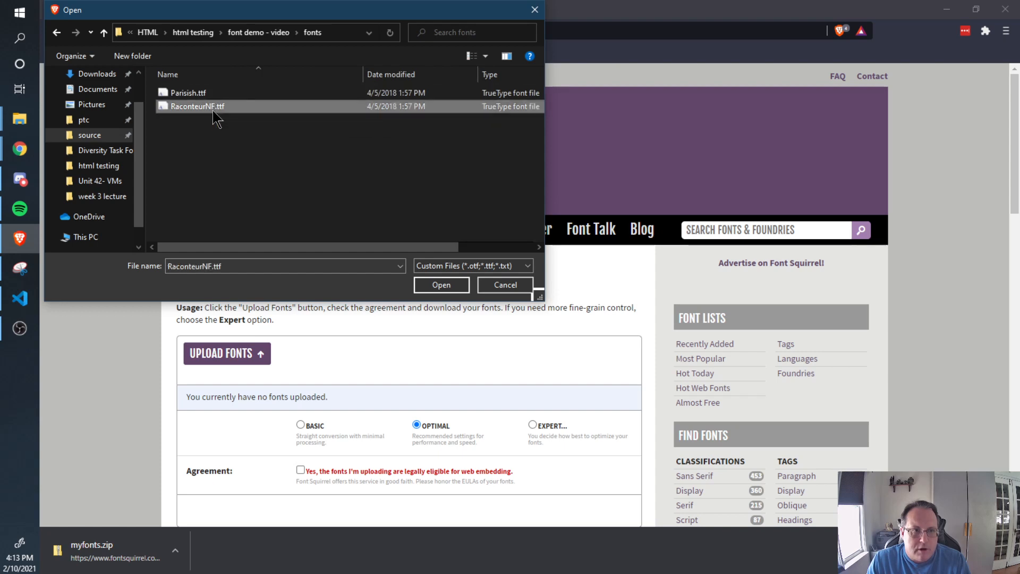
pyautogui.moveTo(251, 173)
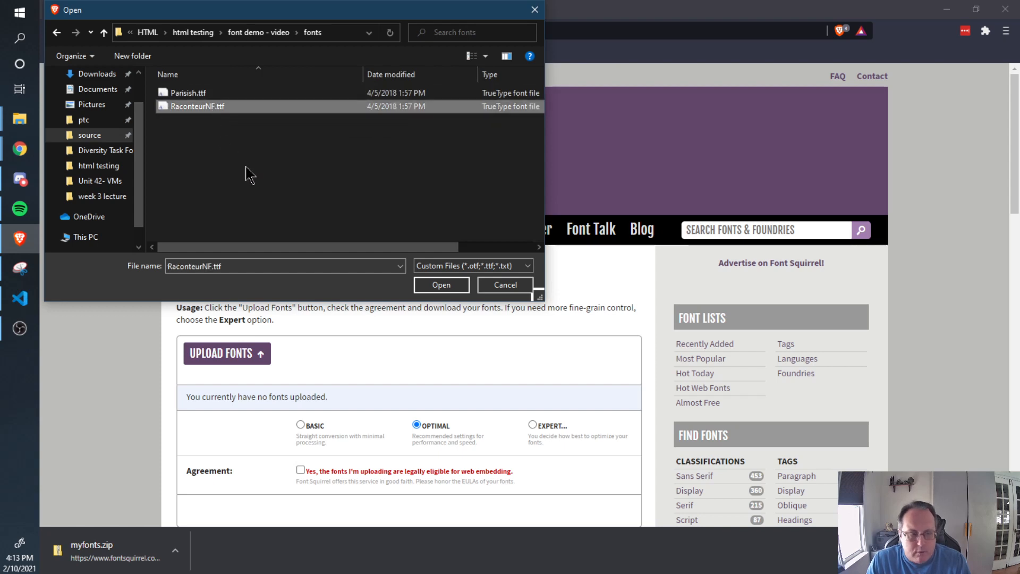
pyautogui.moveTo(446, 302)
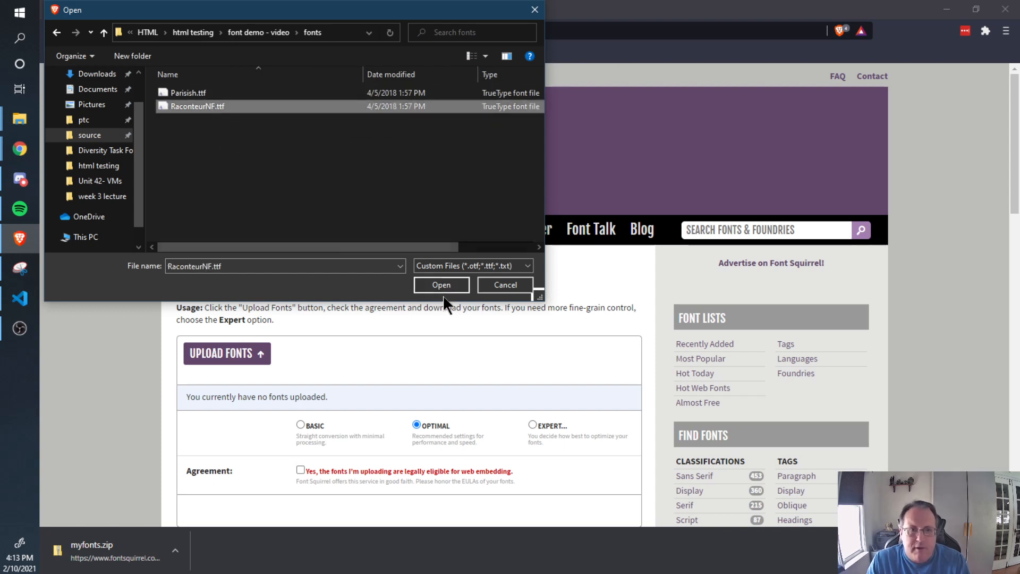
pyautogui.click(441, 284)
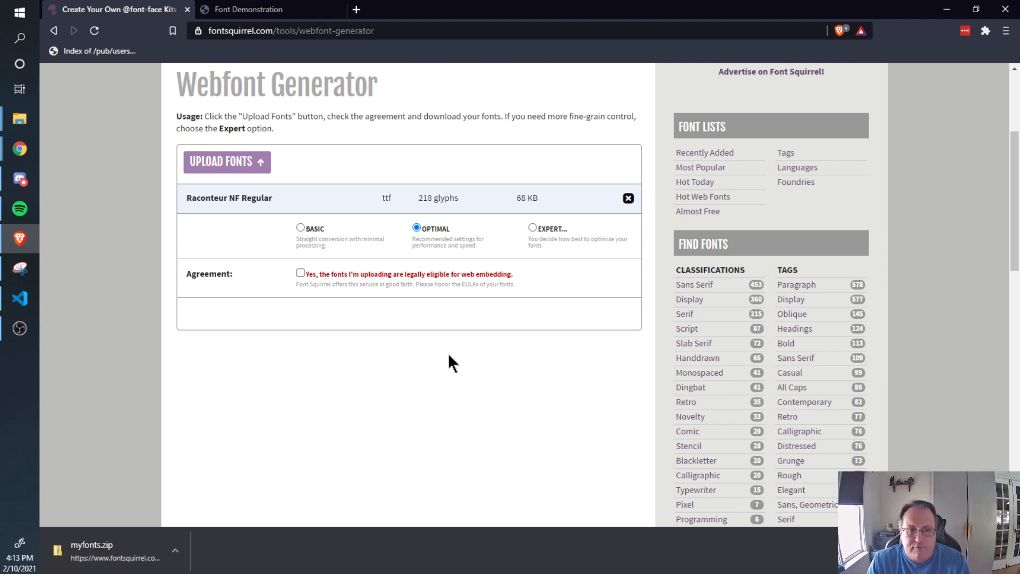
pyautogui.moveTo(456, 394)
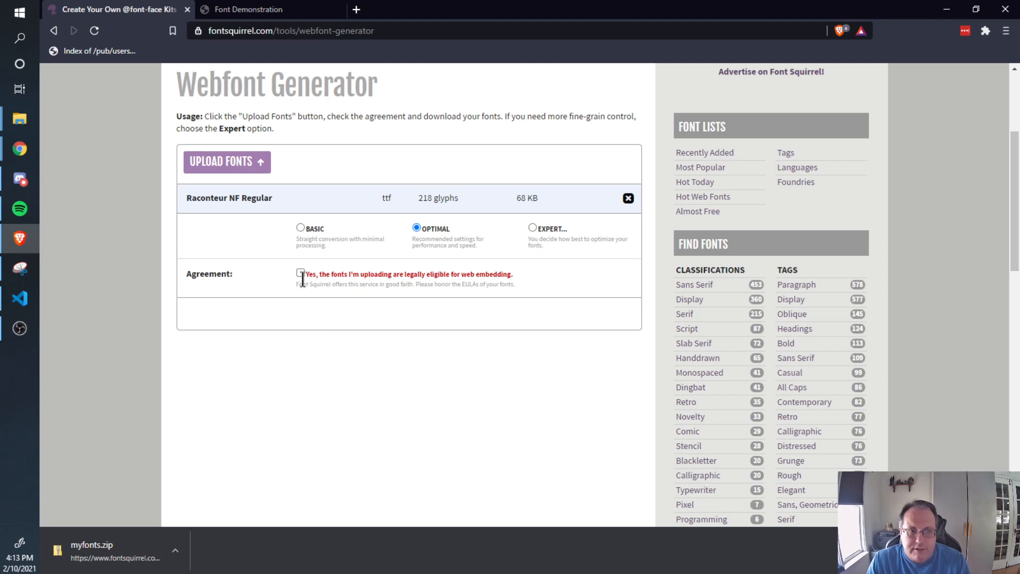
# Accept the web-embedding agreement and generate the Raconteur NF webfont kit
pyautogui.click(301, 273)
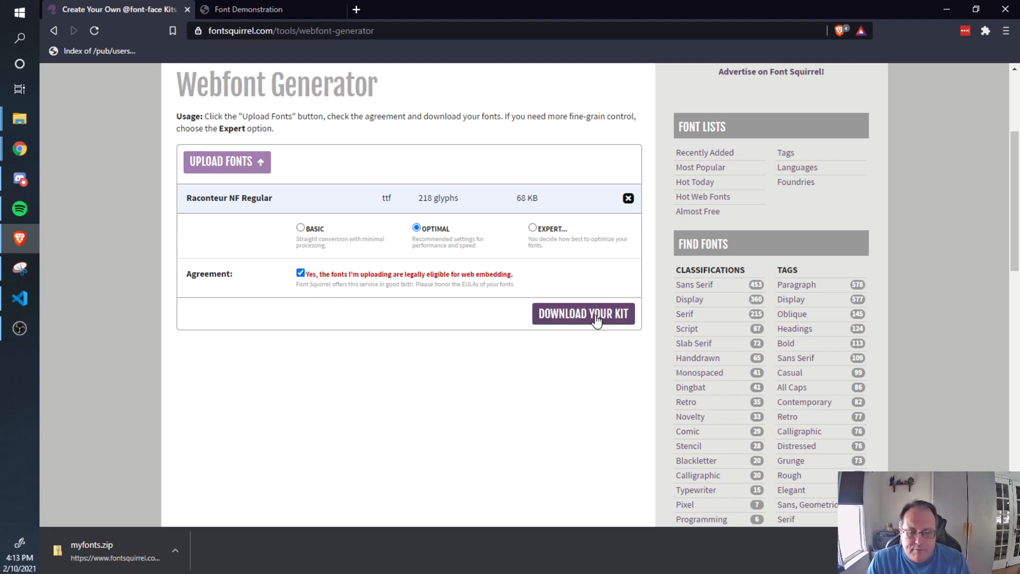
pyautogui.click(583, 313)
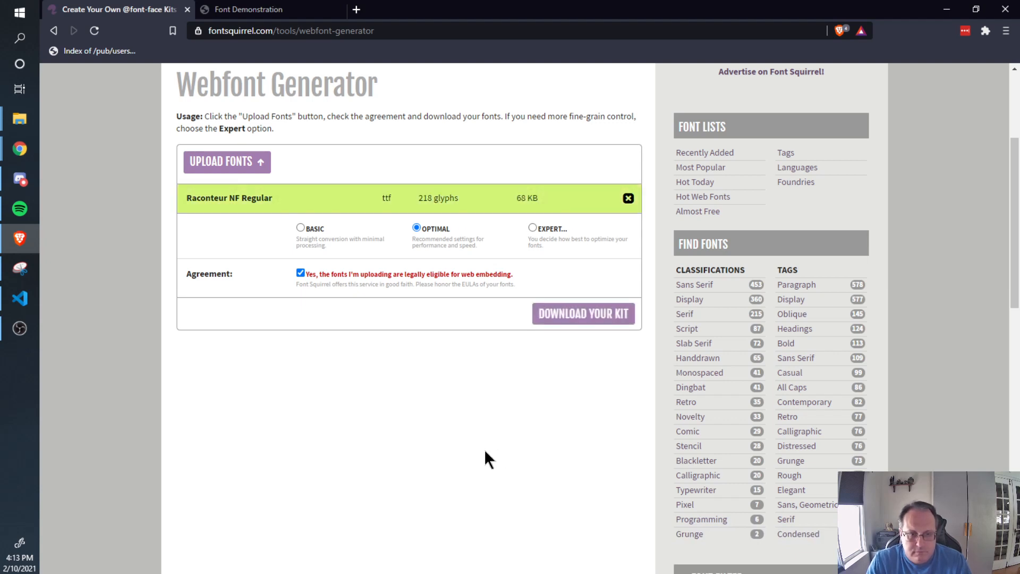
# Save the kit to Downloads as 'raconteur font.zip'
pyautogui.click(582, 312)
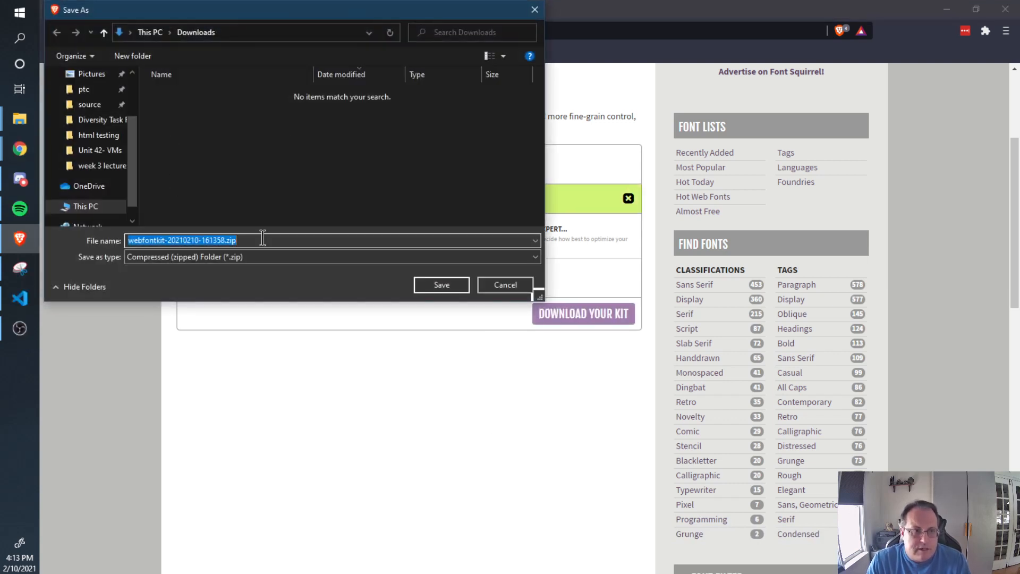
pyautogui.write('raconteur font')
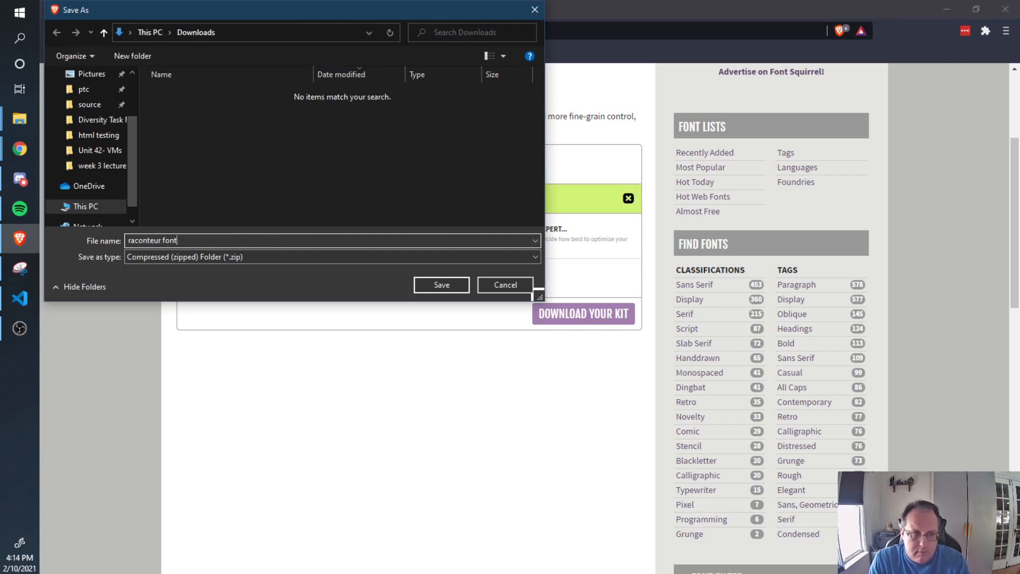
pyautogui.click(441, 284)
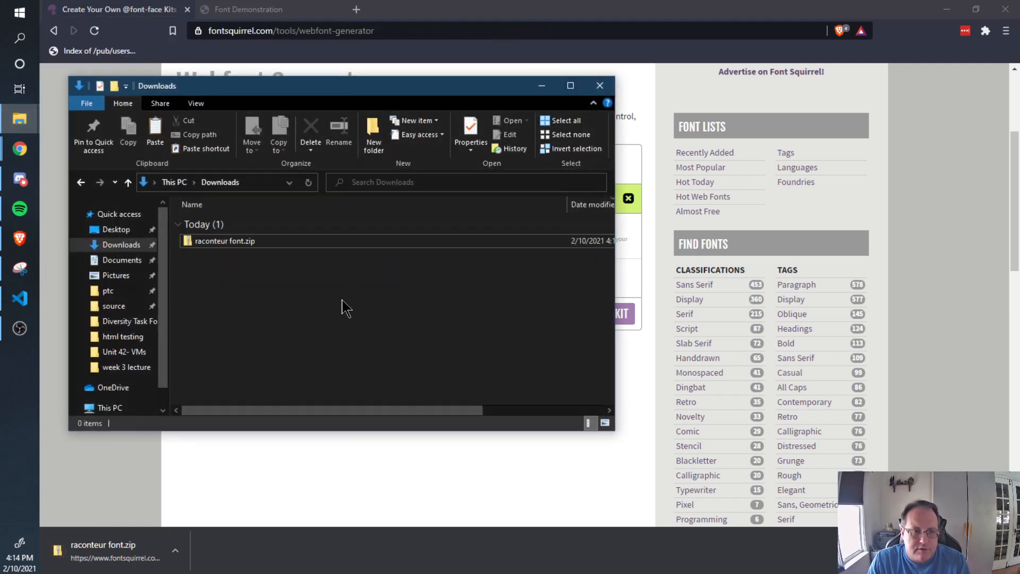
# Extract raconteur font.zip, open the extracted folder, and select its webfont files
pyautogui.rightClick(224, 241)
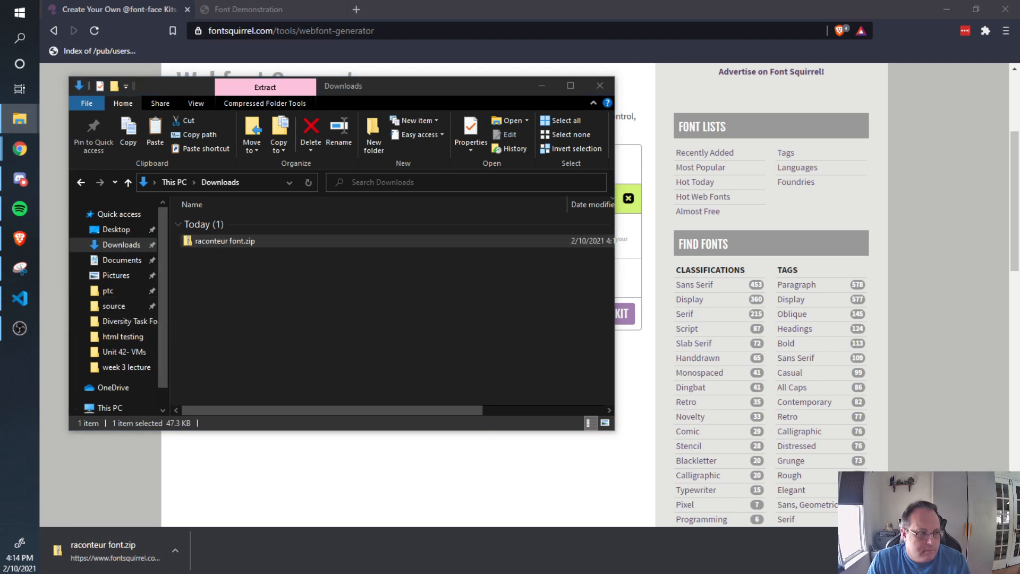
pyautogui.click(264, 87)
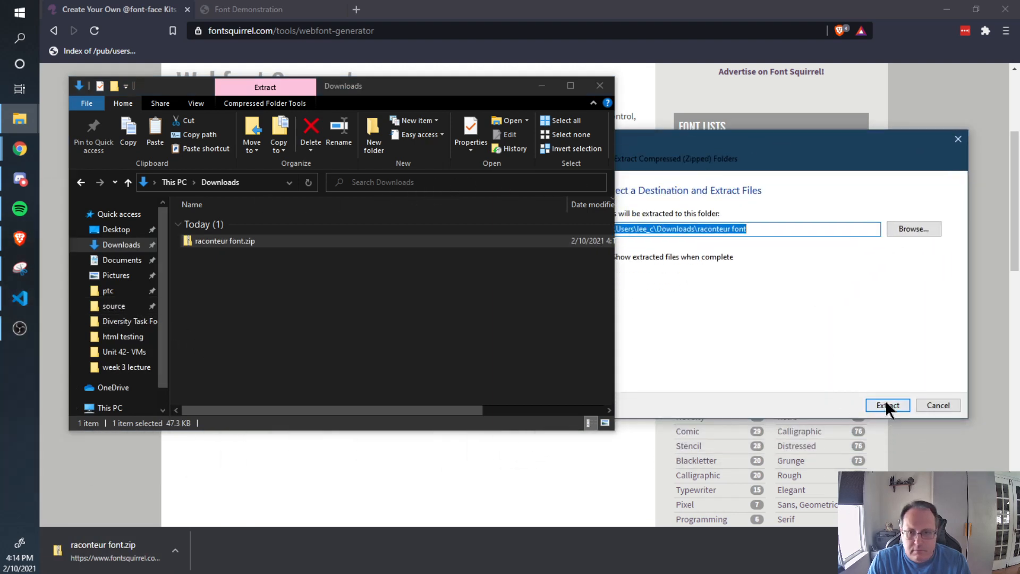
pyautogui.click(886, 405)
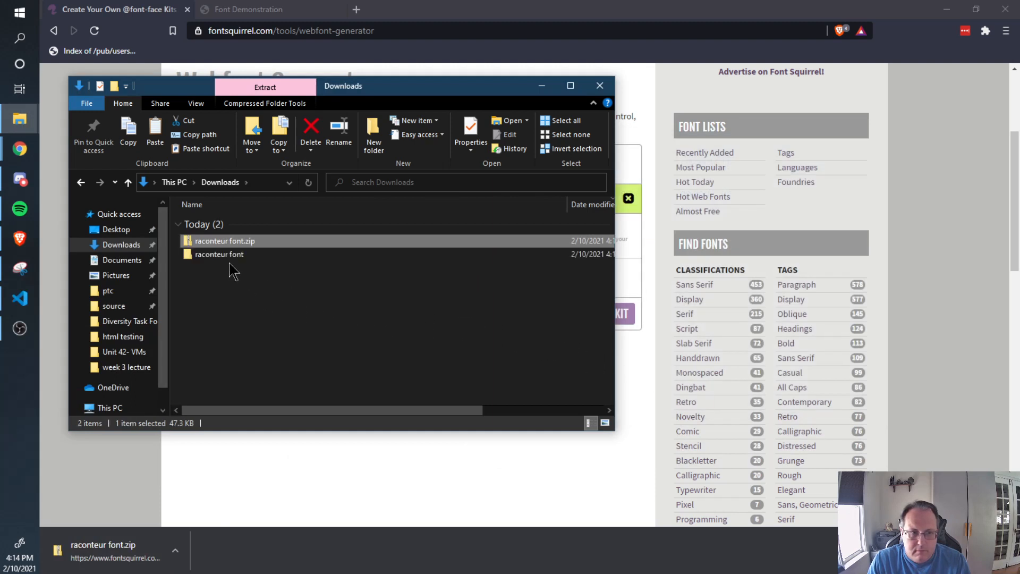
pyautogui.doubleClick(219, 254)
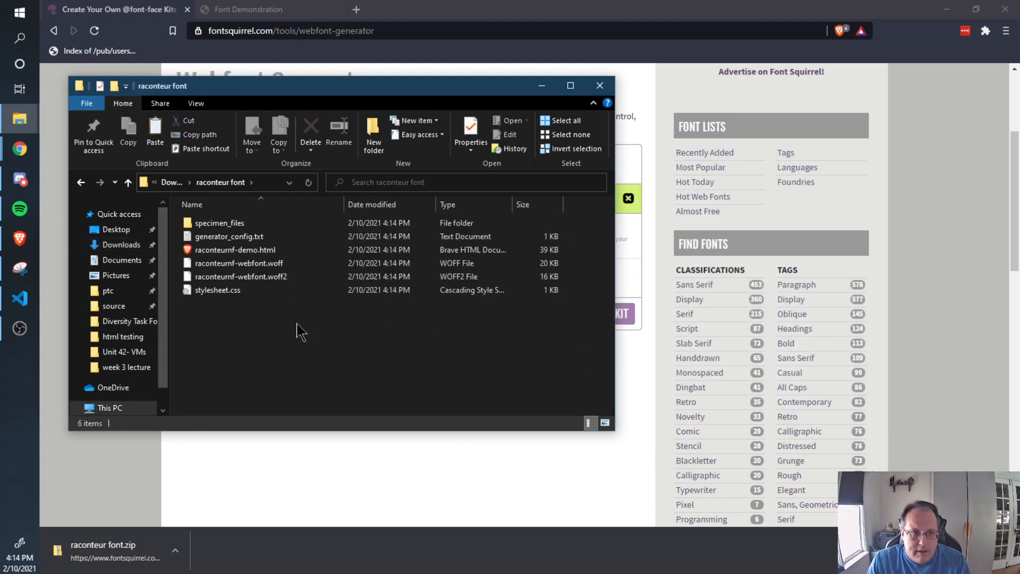
pyautogui.click(241, 275)
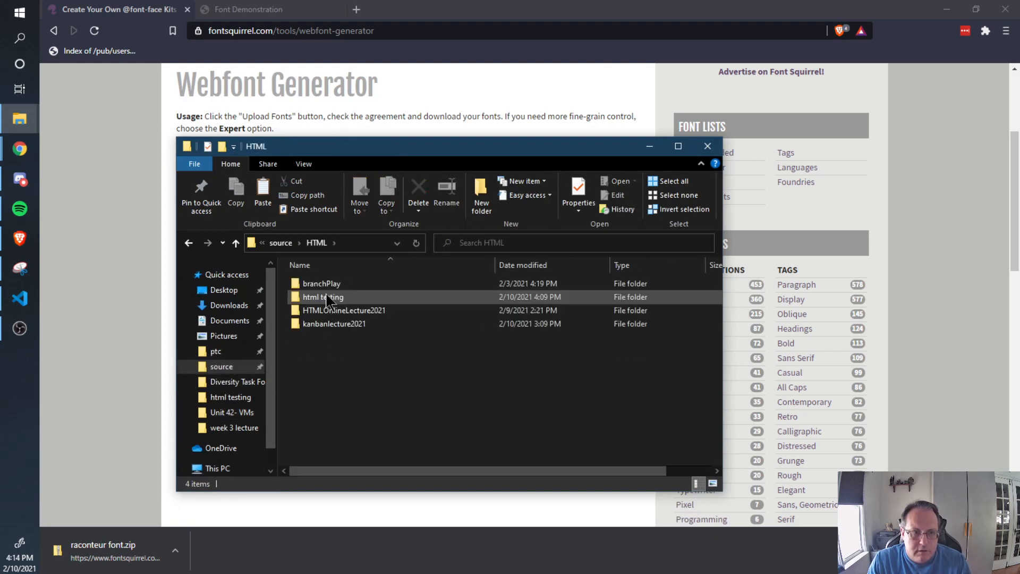
# Paste the webfont files into the project's fonts folder, then reselect the kit's stylesheet.css
pyautogui.doubleClick(322, 296)
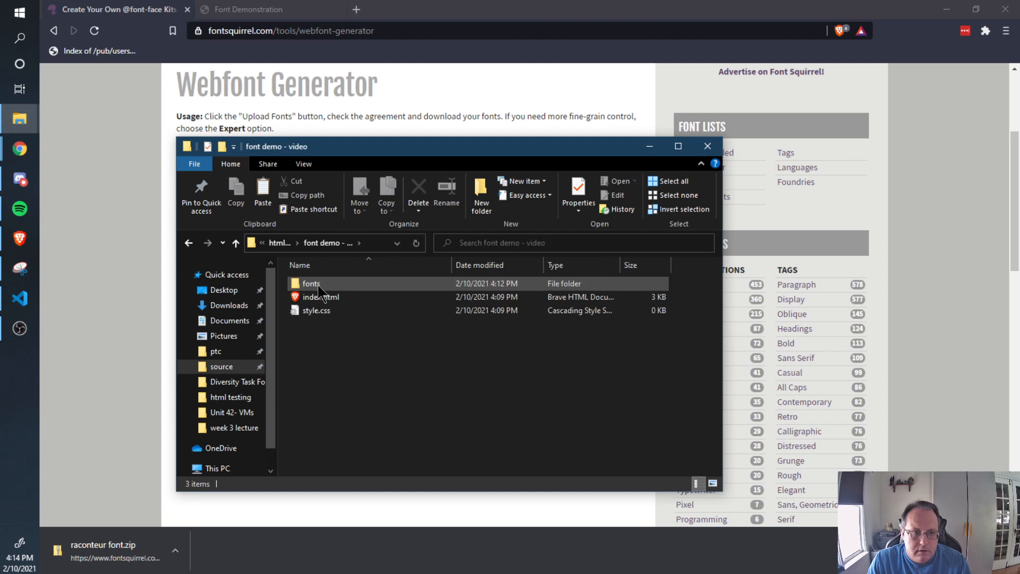
pyautogui.doubleClick(310, 283)
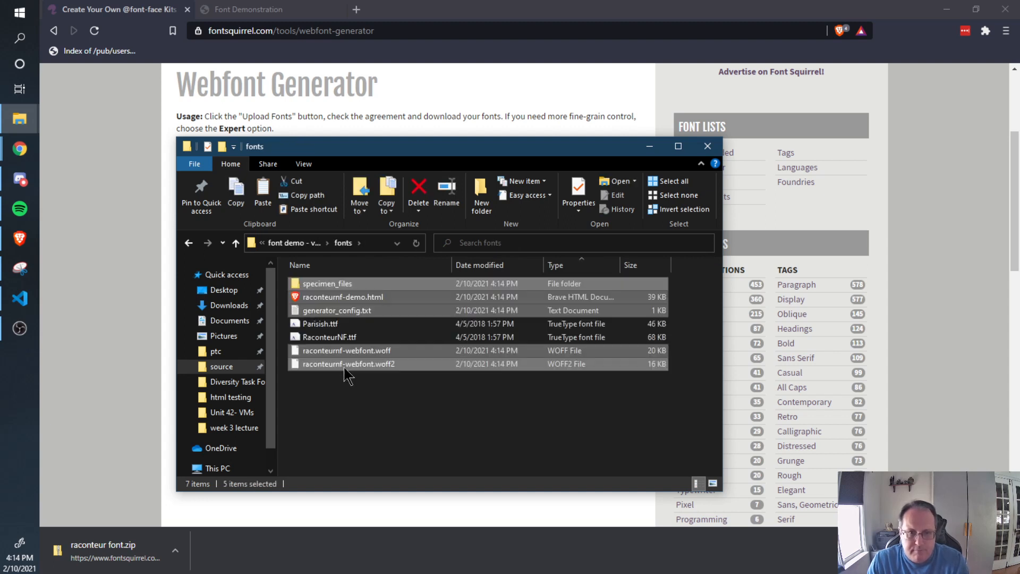
pyautogui.click(345, 350)
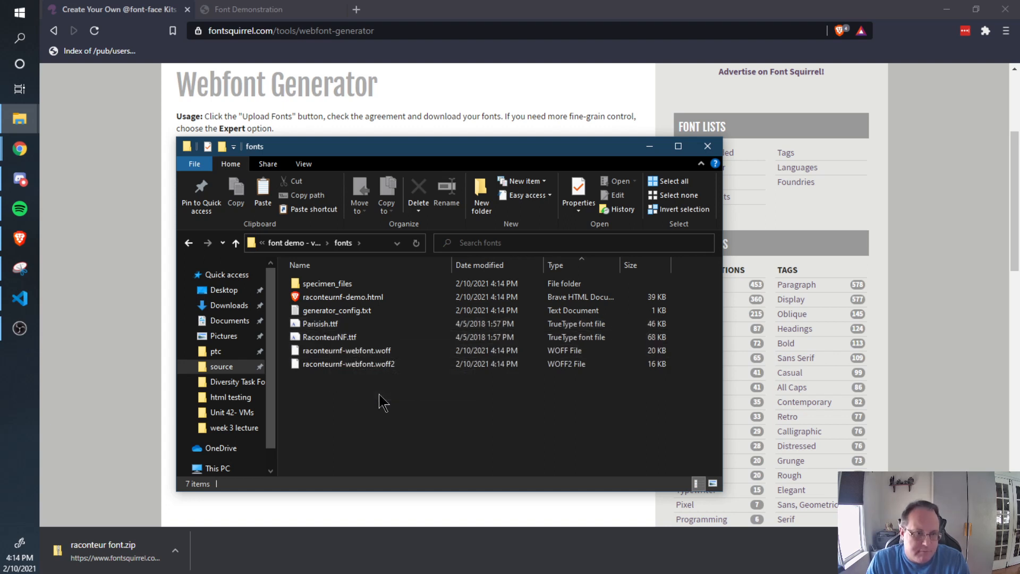
pyautogui.moveTo(58, 124)
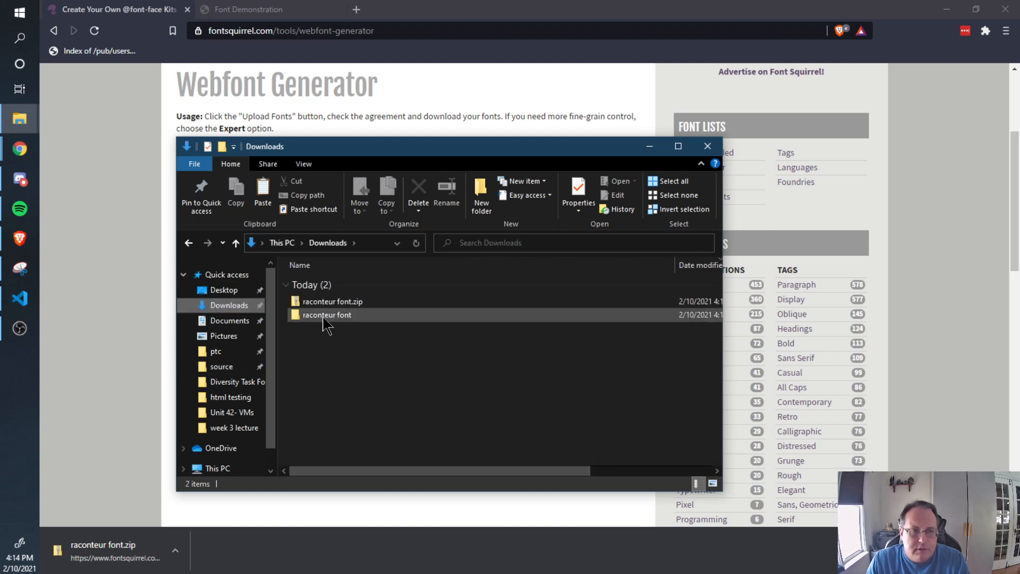
pyautogui.doubleClick(327, 314)
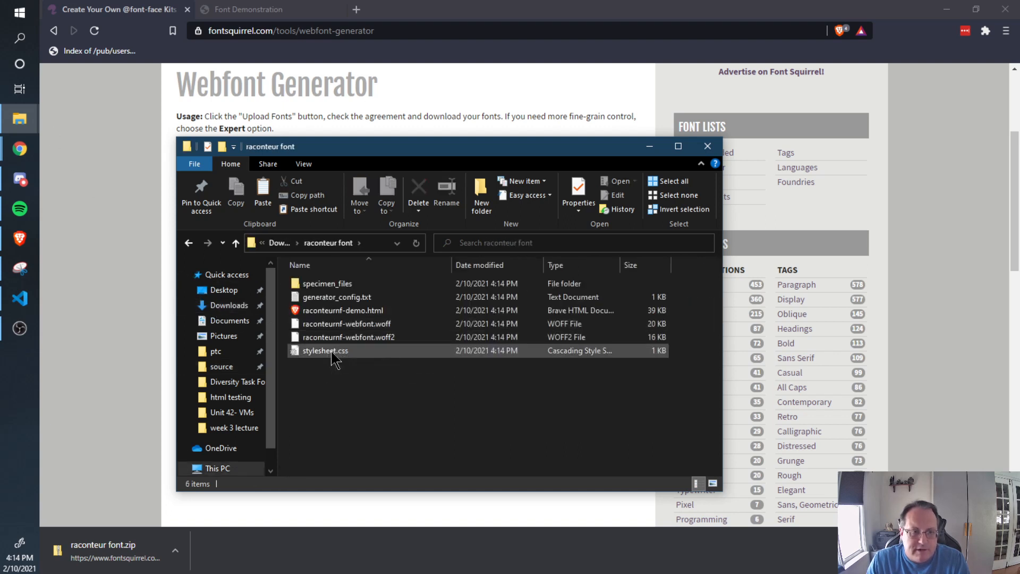
pyautogui.click(325, 350)
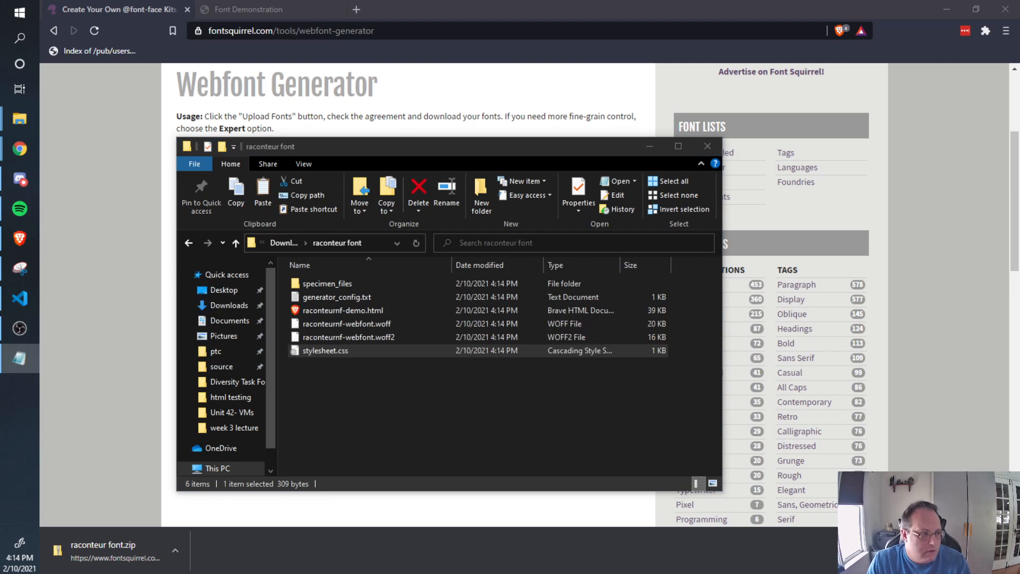
pyautogui.doubleClick(325, 350)
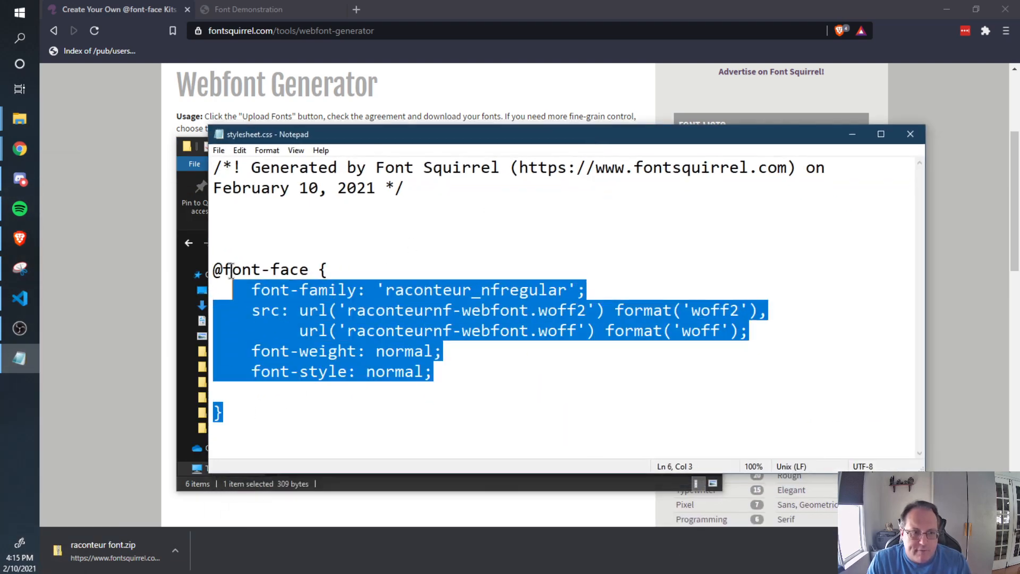
pyautogui.press('ctrl+a')
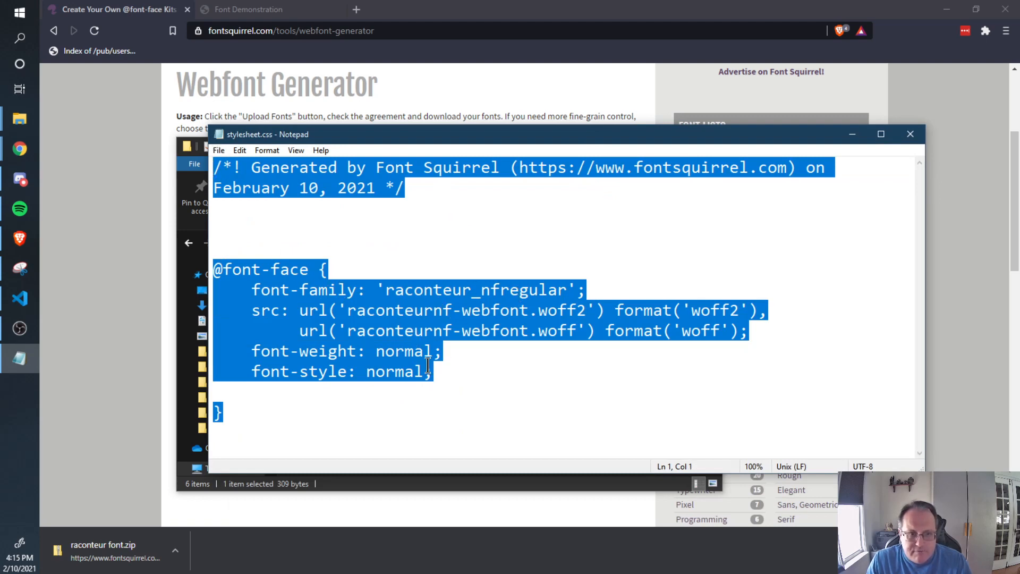
pyautogui.moveTo(20, 298)
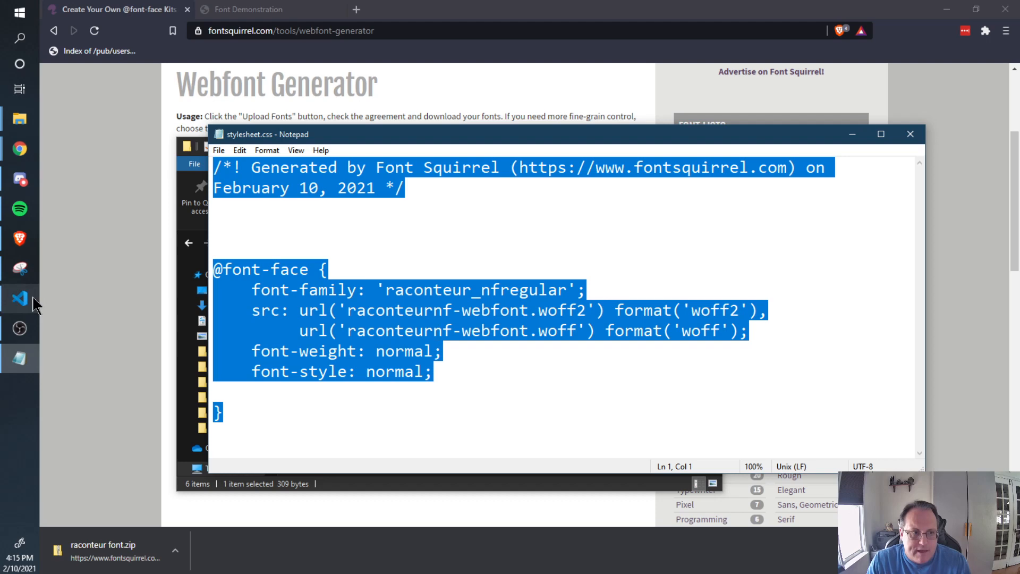
pyautogui.click(20, 298)
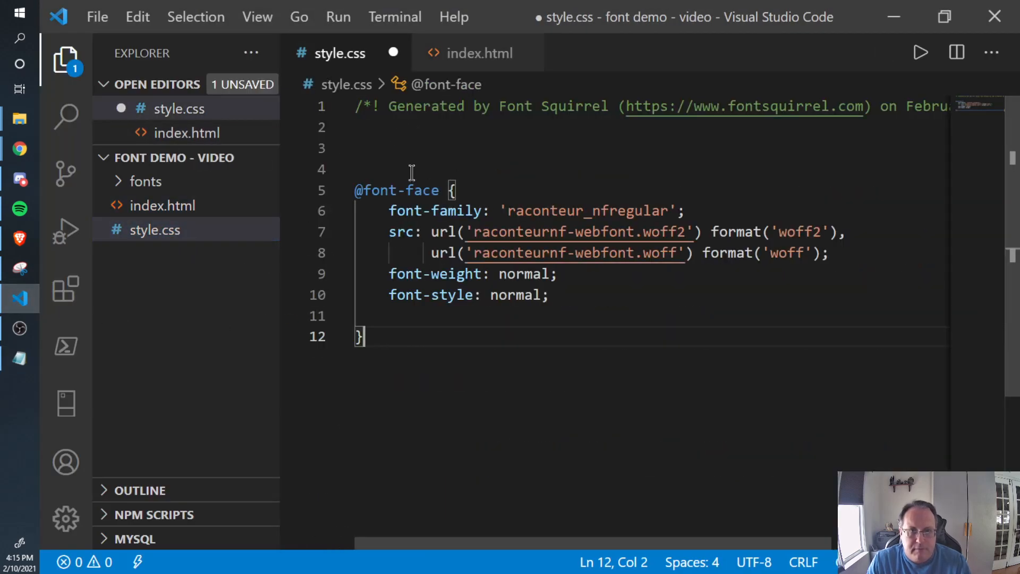
pyautogui.moveTo(404, 232)
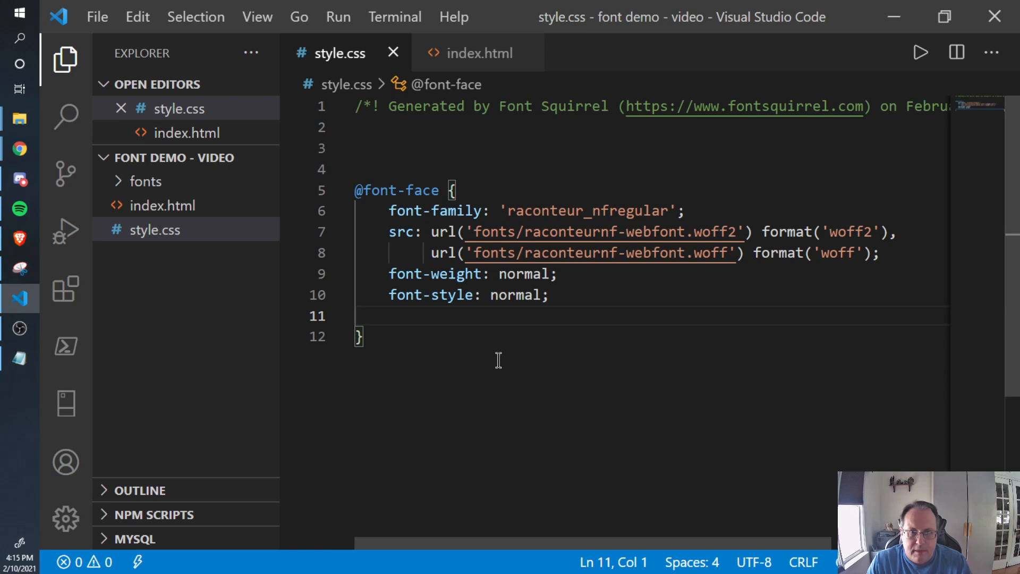
pyautogui.moveTo(558, 210)
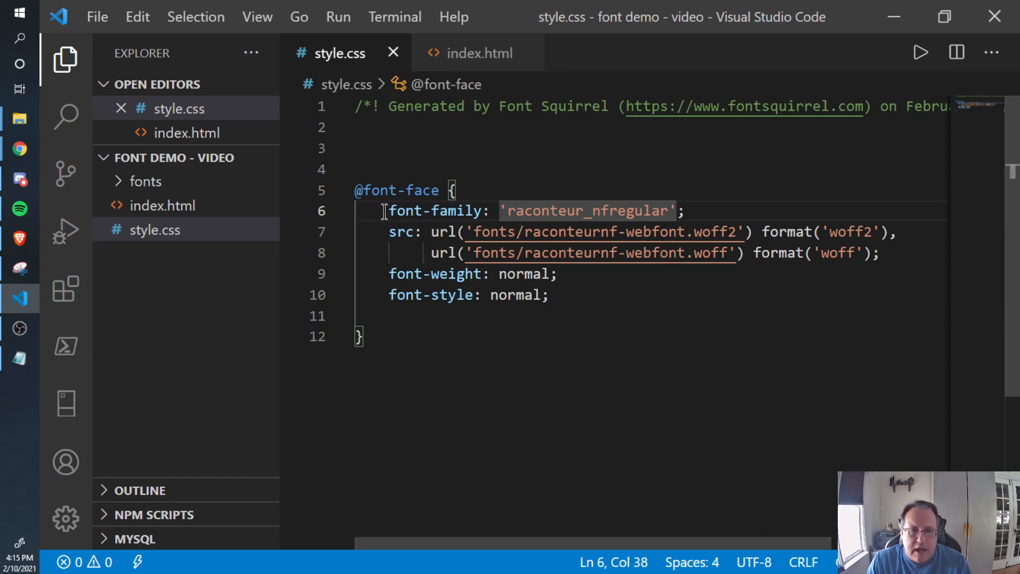
# Select the font-family declaration in style.css for reuse
pyautogui.moveTo(383, 211); pyautogui.dragTo(683, 211)
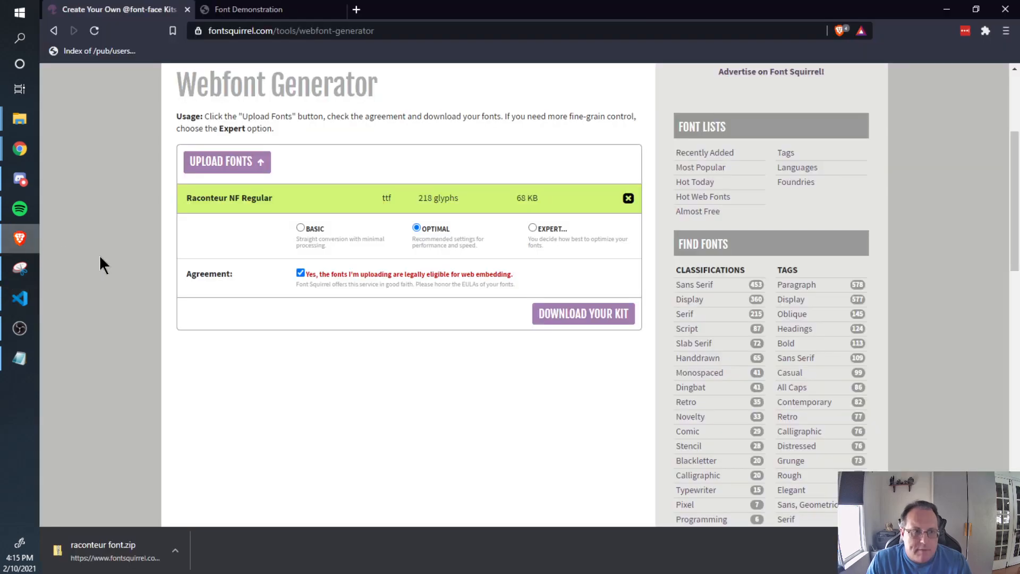
# Check the Font Demonstration page in Brave, then return to VS Code
pyautogui.click(249, 9)
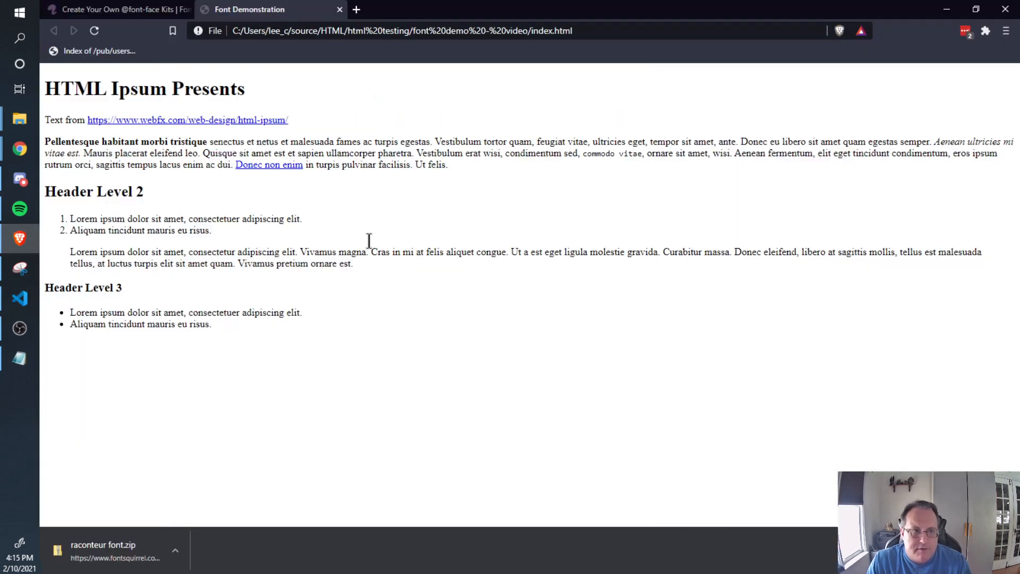
pyautogui.moveTo(253, 400)
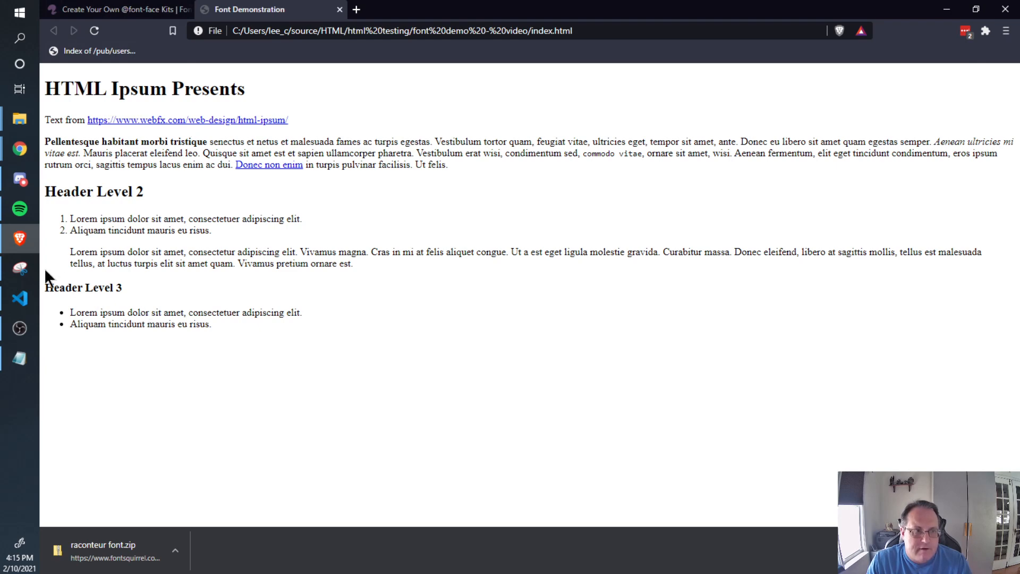
pyautogui.click(20, 298)
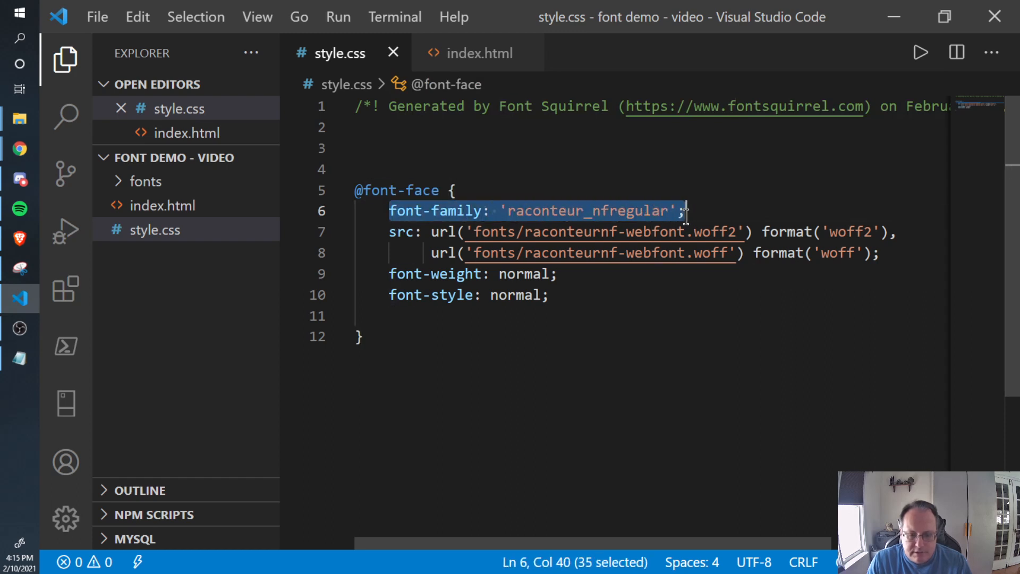
# Add an h1, h2, h3 rule setting font-family to 'raconteur_nfregular' in style.css
pyautogui.write('h1, h2, h3{')
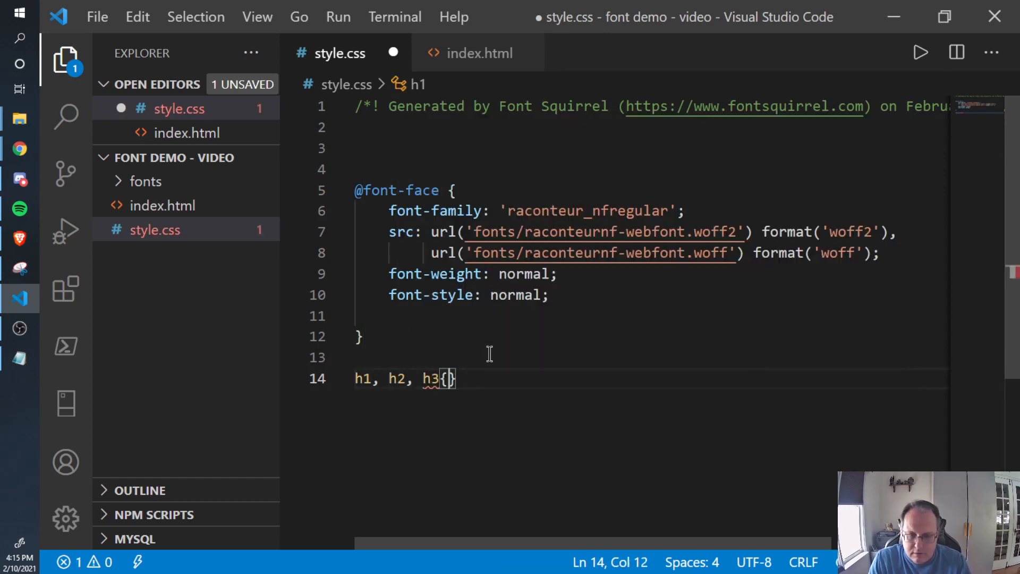
pyautogui.write("font-family: 'raconteur_nfregular';")
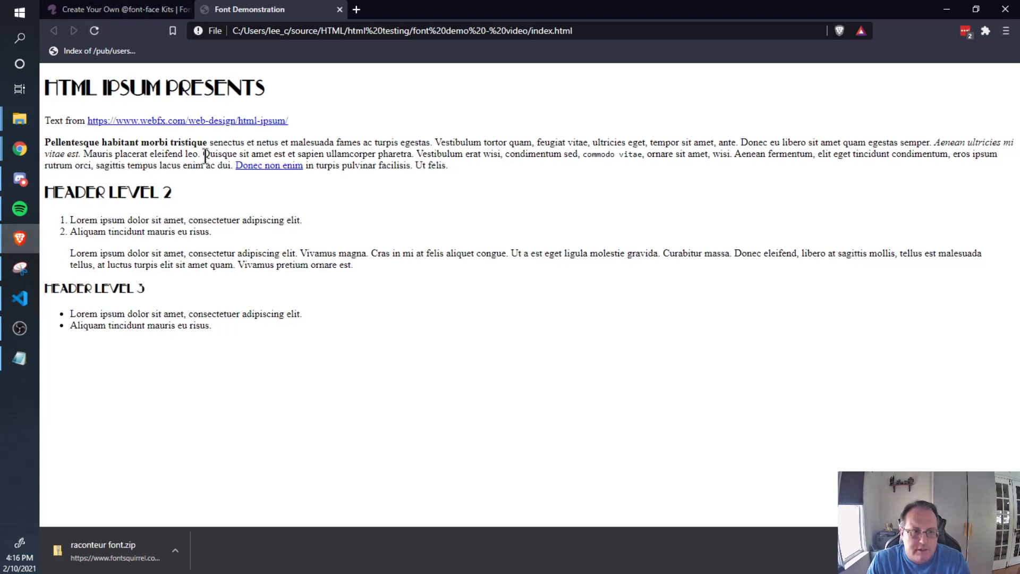
pyautogui.moveTo(142, 87)
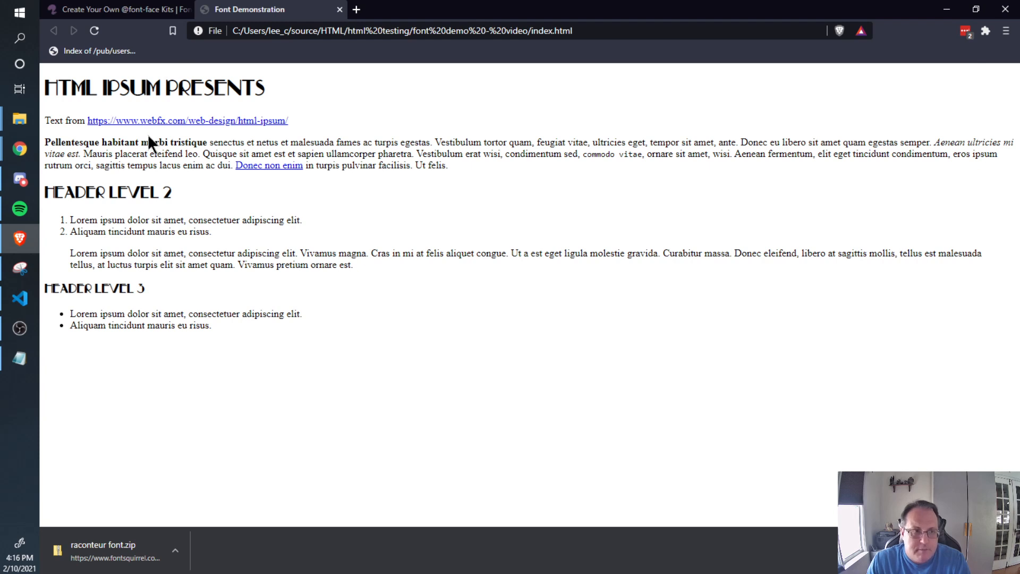
pyautogui.moveTo(20, 239)
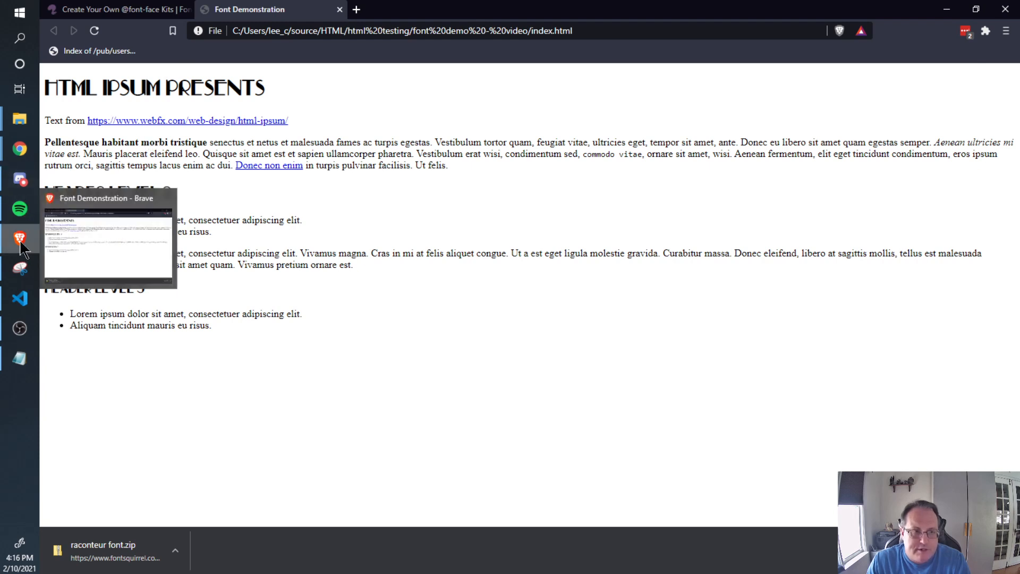
# Return to style.css in Visual Studio Code after reloading the Font Demonstration page
pyautogui.click(20, 298)
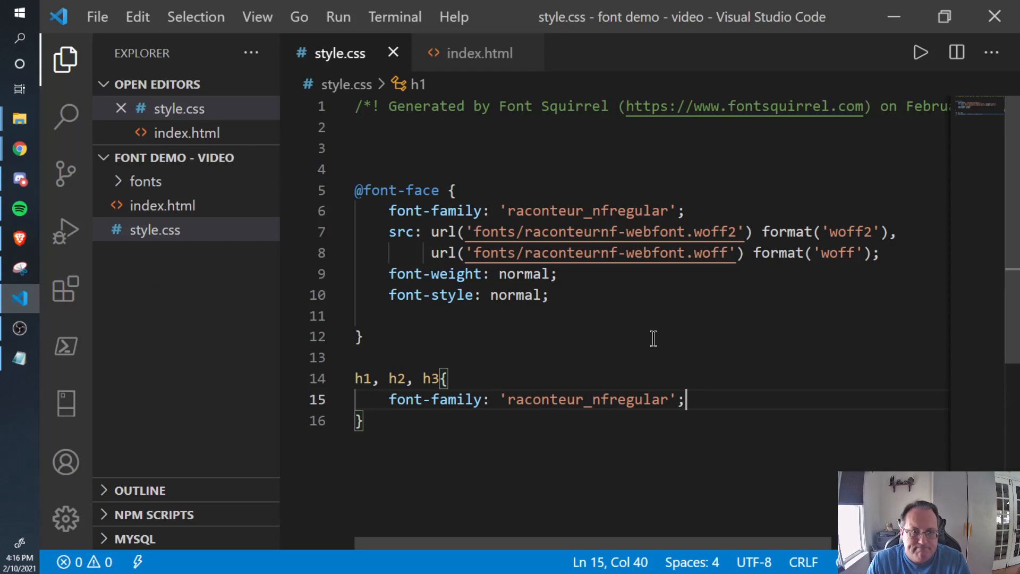